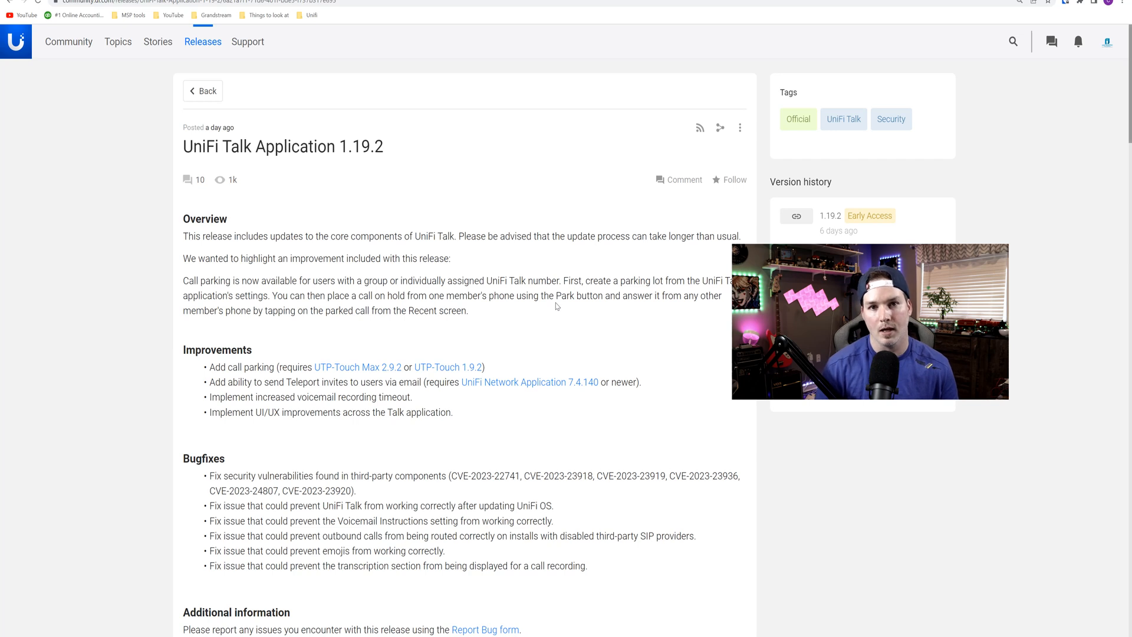
mouse_move(541, 388)
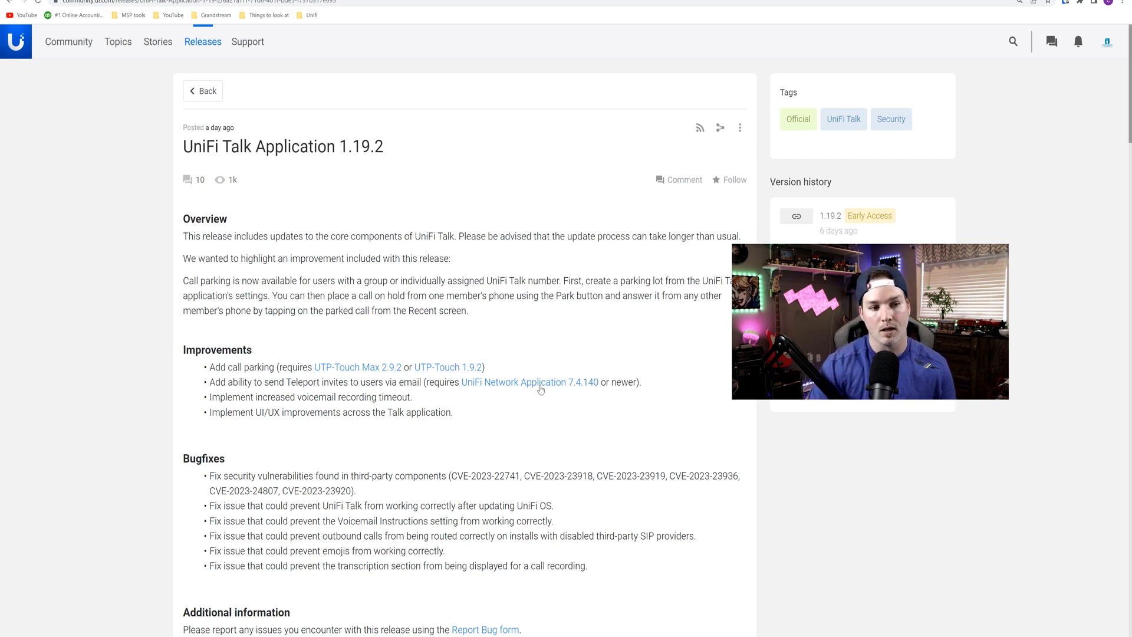
mouse_move(374, 331)
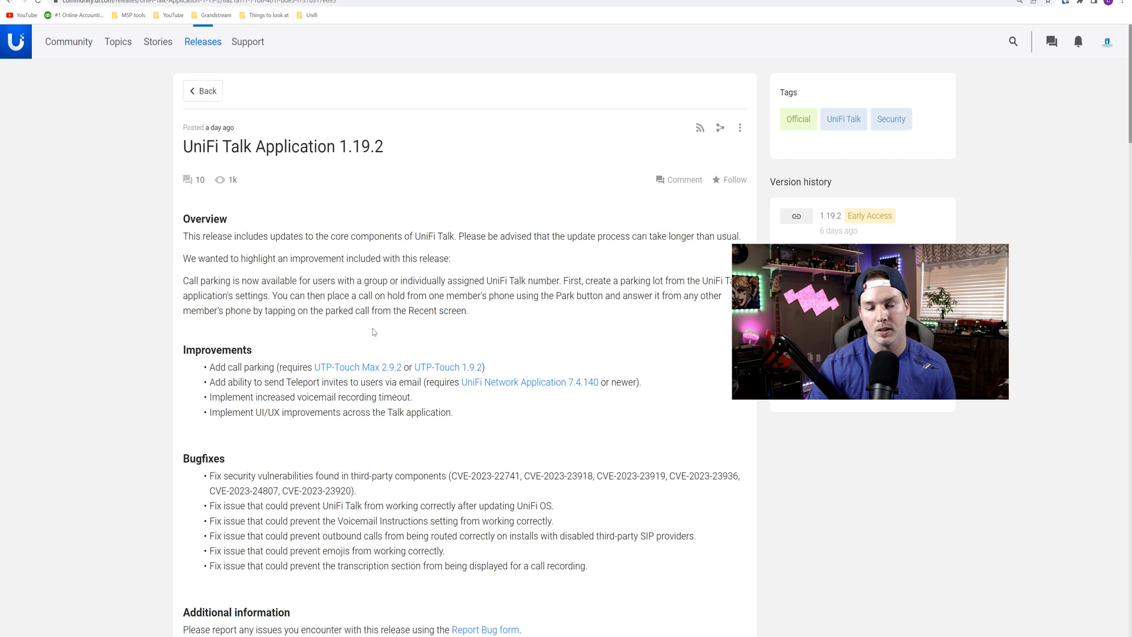
mouse_move(296, 388)
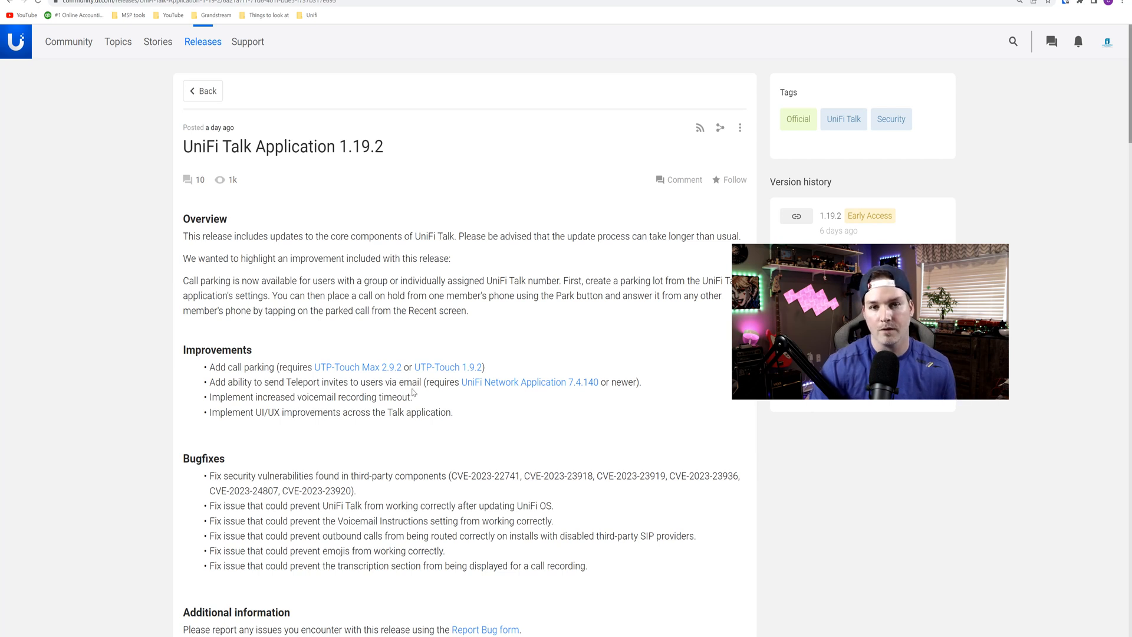
mouse_move(433, 399)
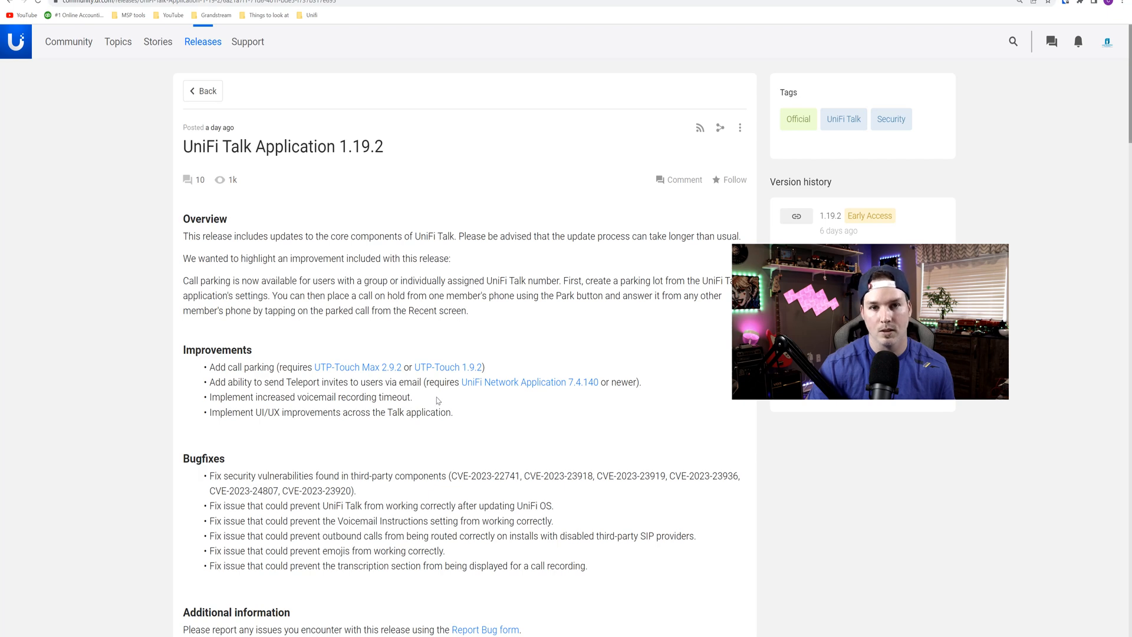
Bring up the UTP-Touch Max 2.9.2 release notes from the UniFi Talk 1.19.2 post.
left_click(362, 366)
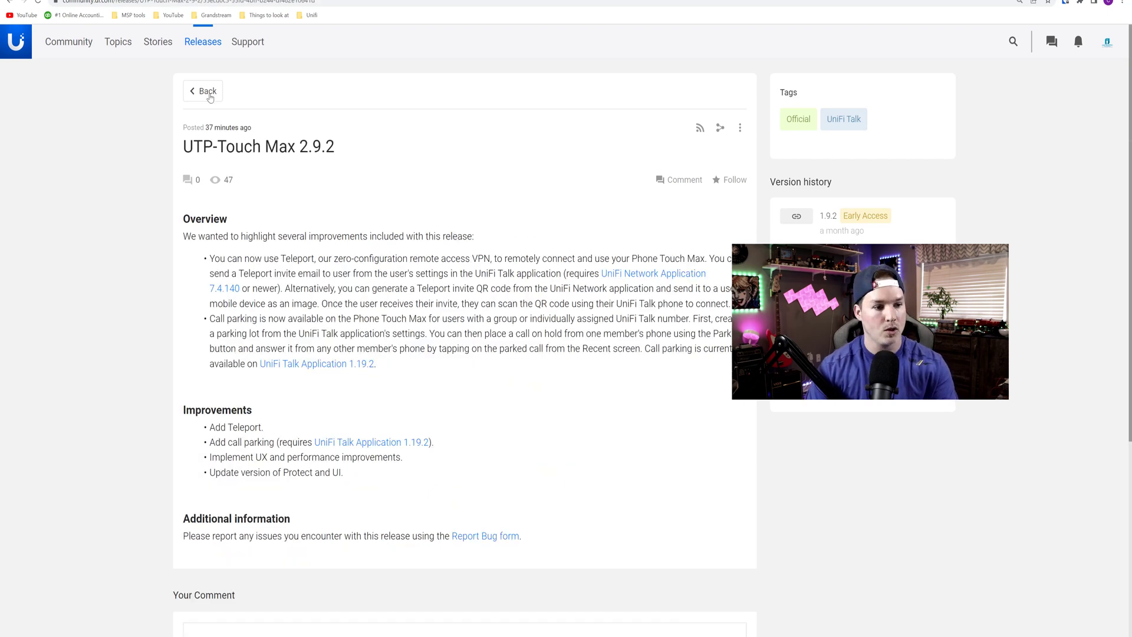
mouse_move(334, 180)
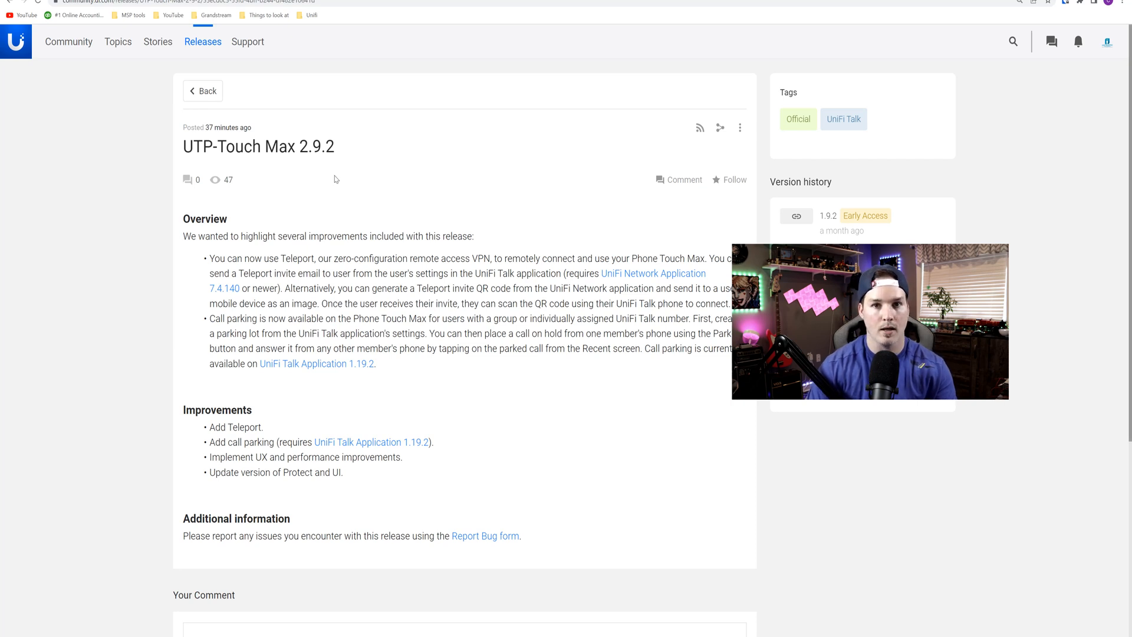
mouse_move(1002, 498)
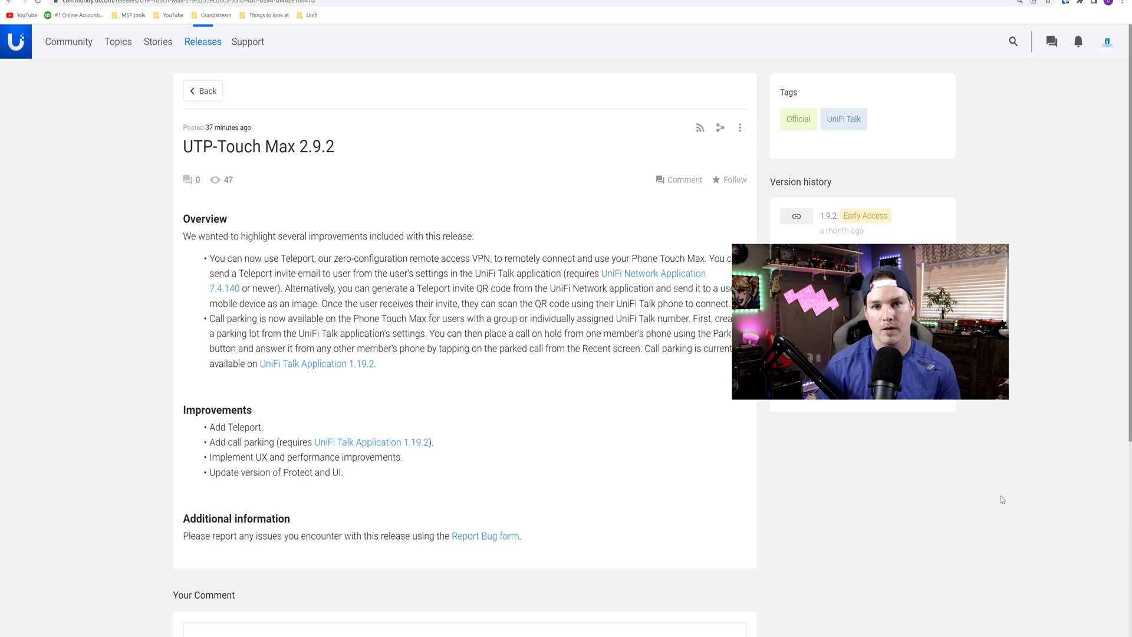
mouse_move(397, 329)
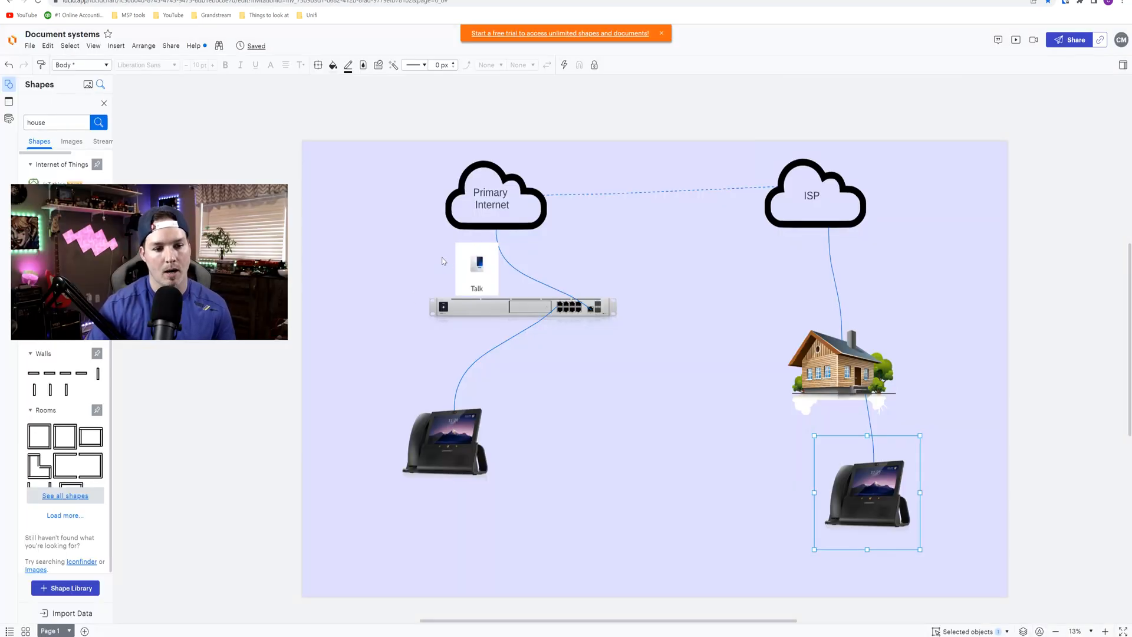
left_click(476, 268)
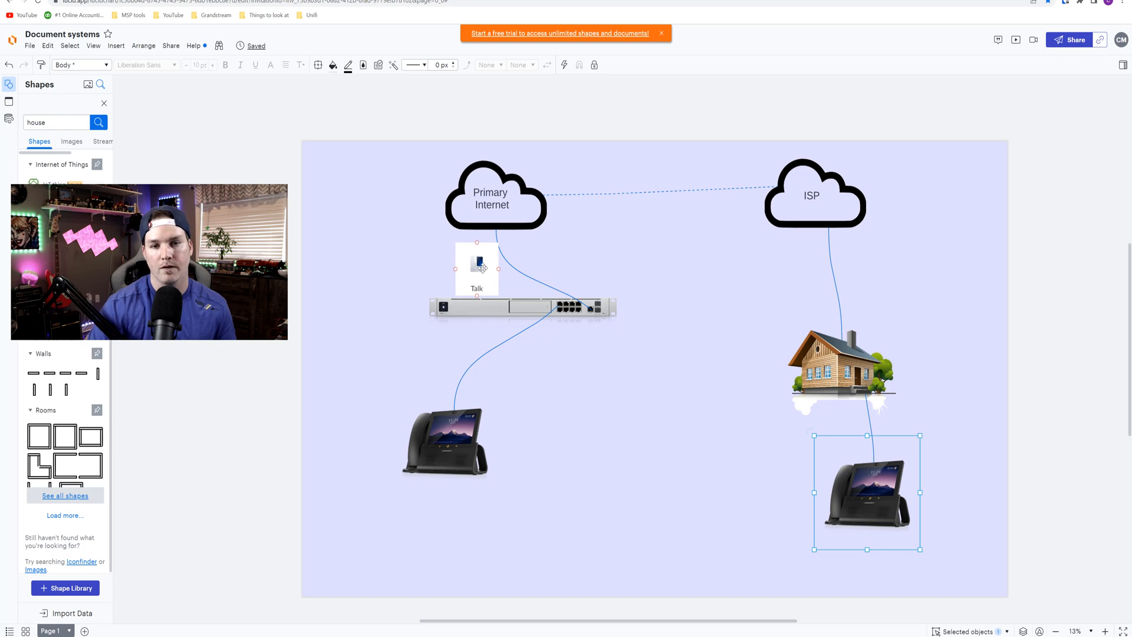
left_click(429, 528)
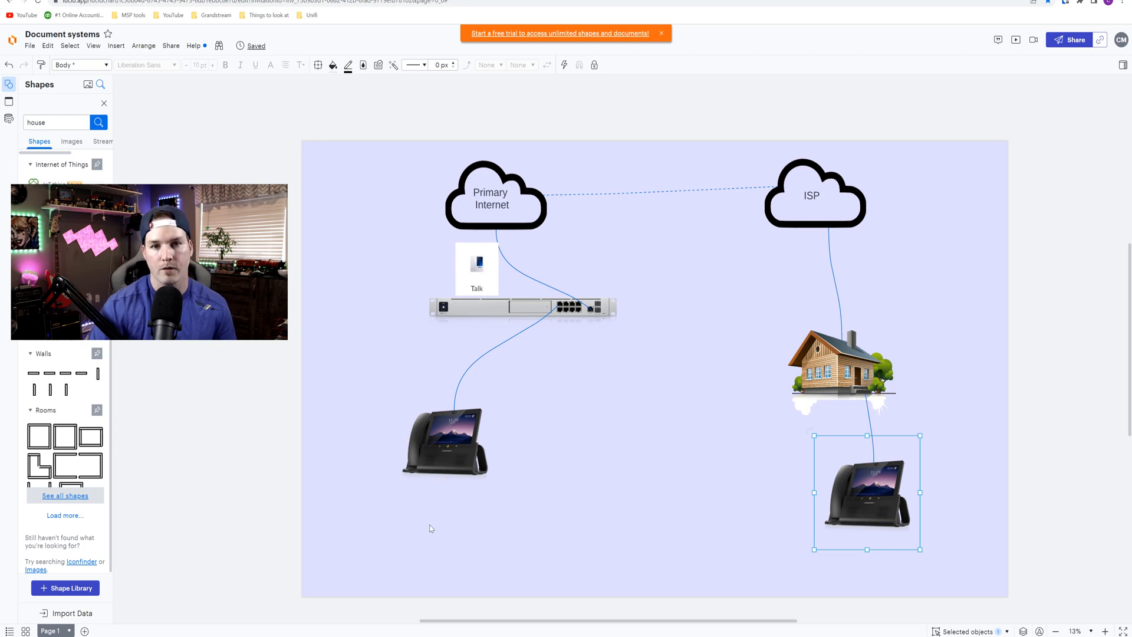
mouse_move(433, 535)
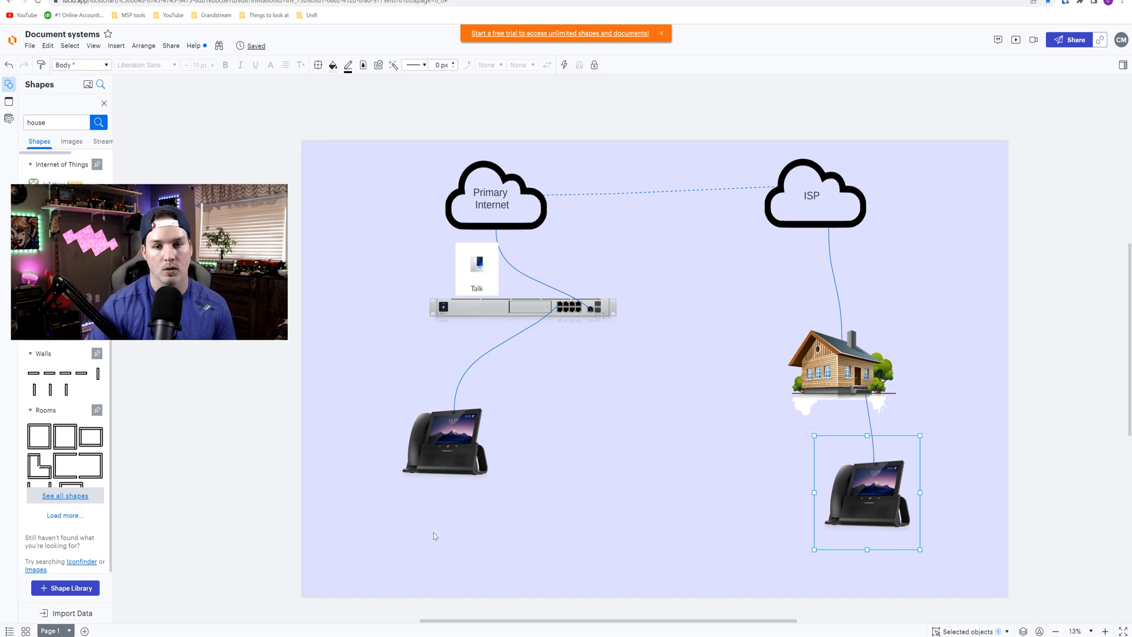
mouse_move(594, 457)
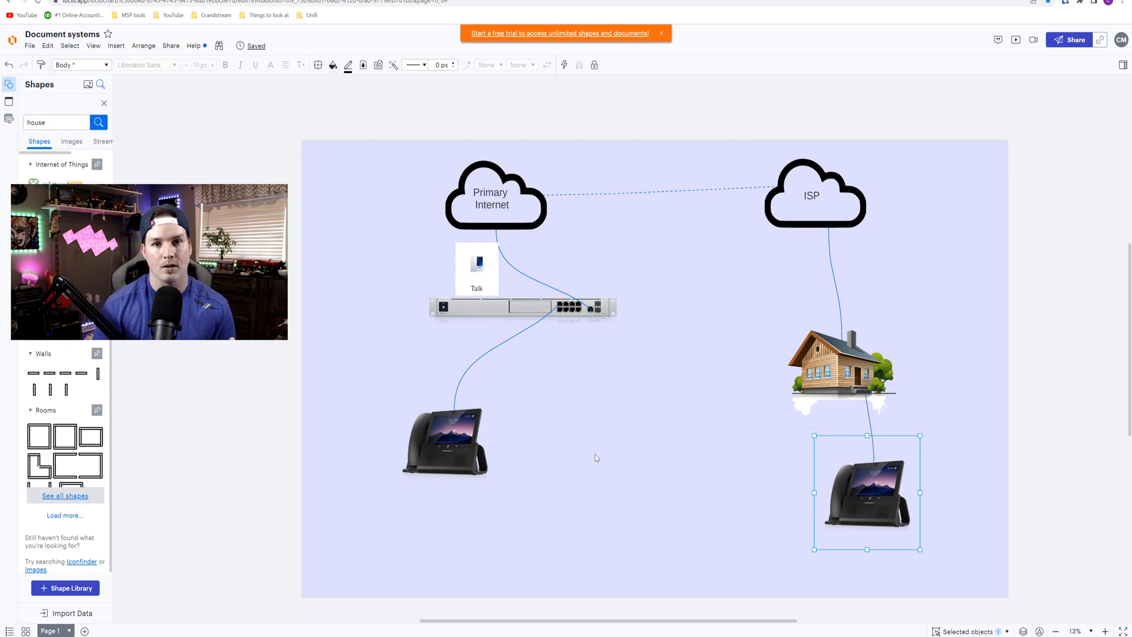
mouse_move(724, 362)
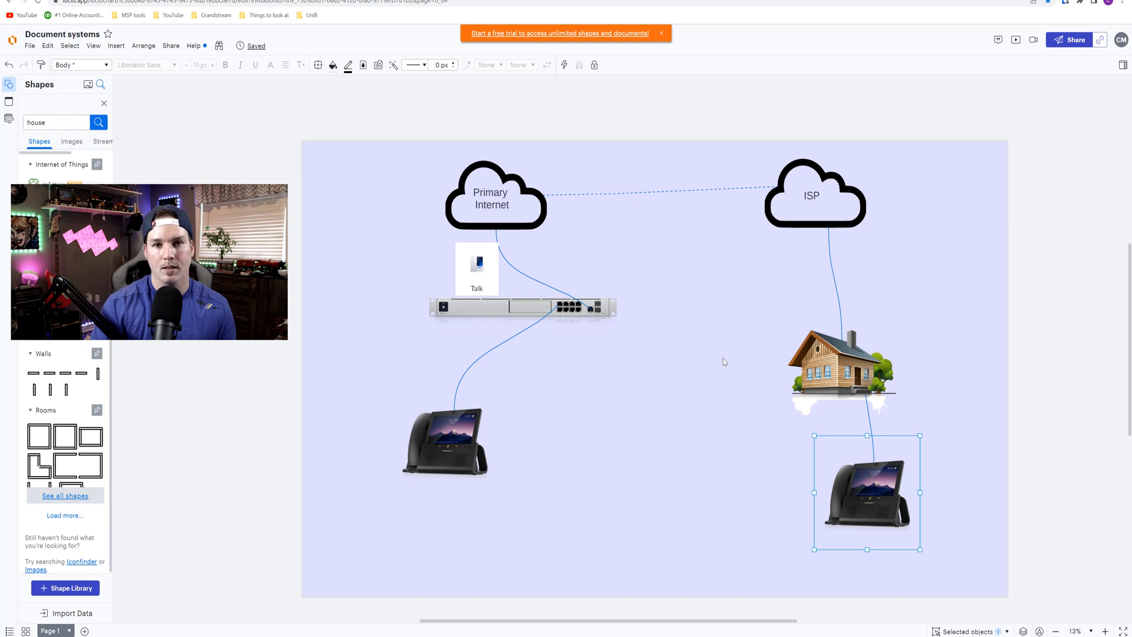
mouse_move(949, 332)
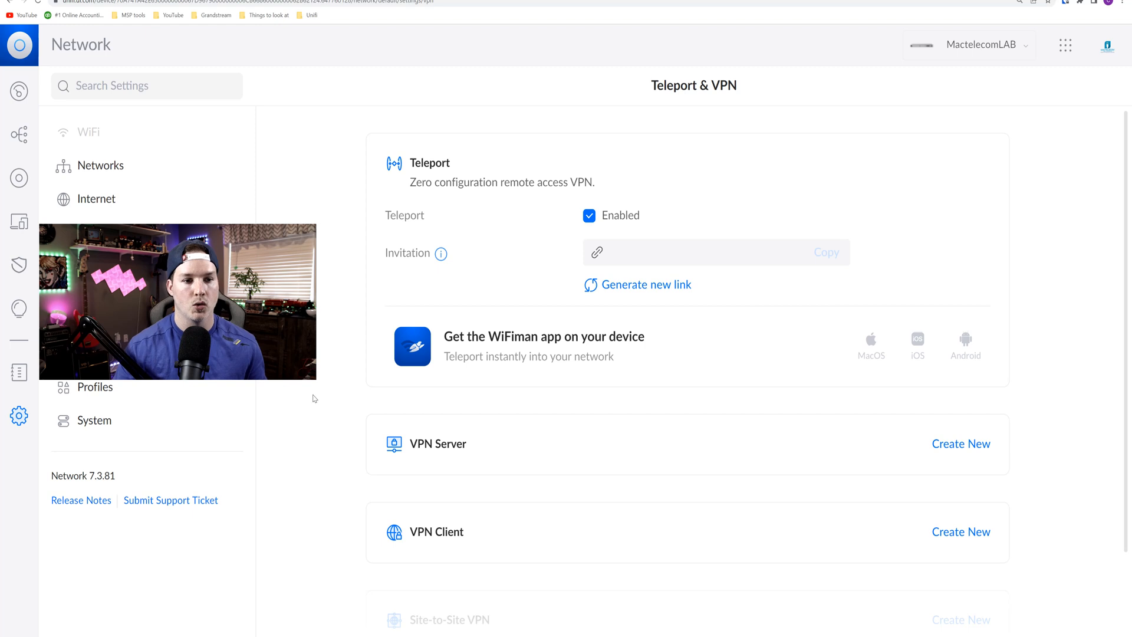
mouse_move(408, 178)
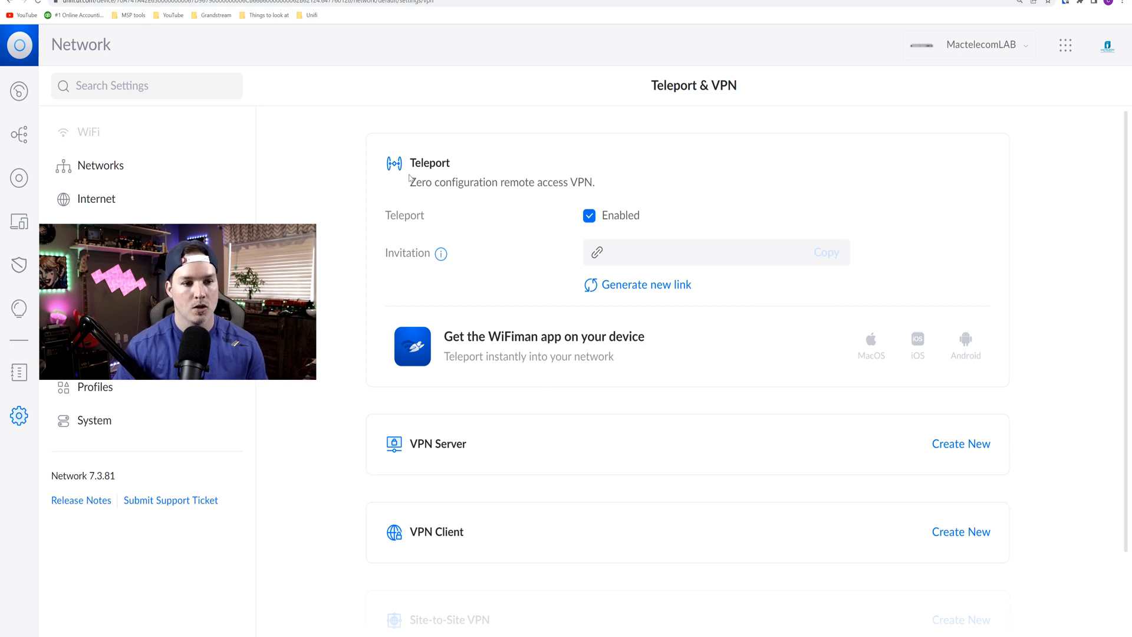
mouse_move(541, 255)
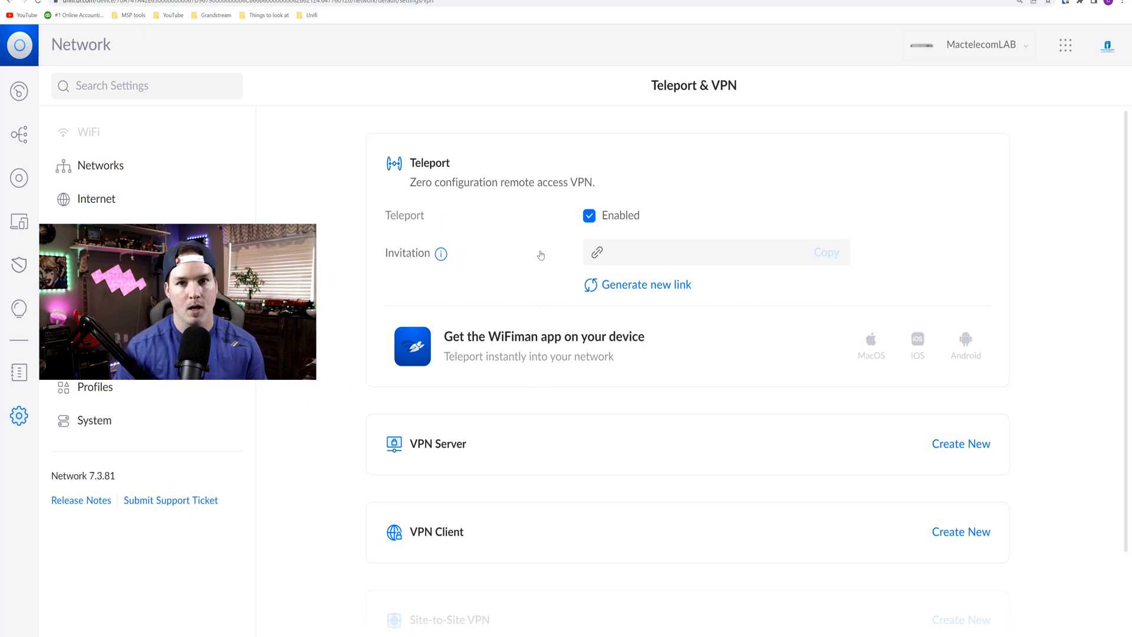
mouse_move(462, 174)
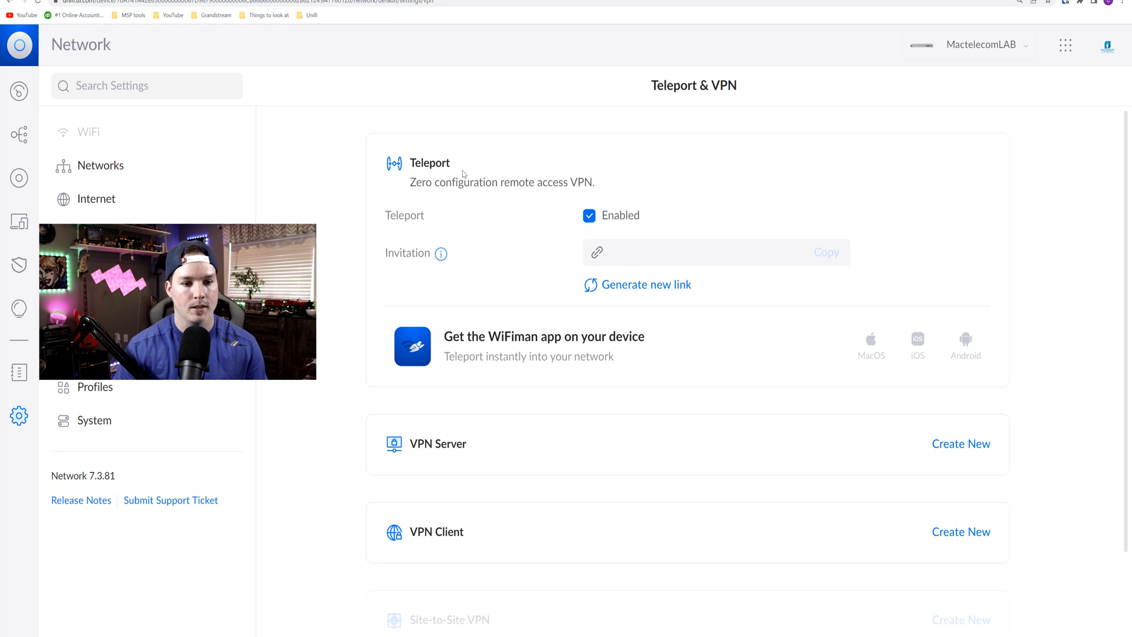
mouse_move(646, 284)
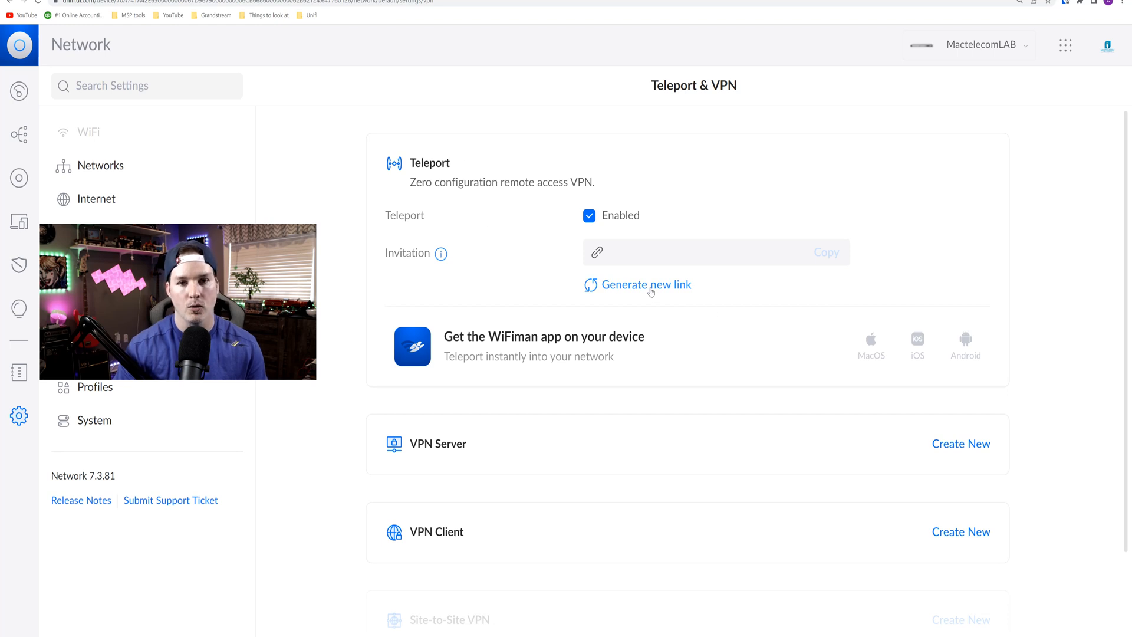
Generate a one-time Teleport invitation link and copy it for the remote UTP Touch Max.
left_click(646, 284)
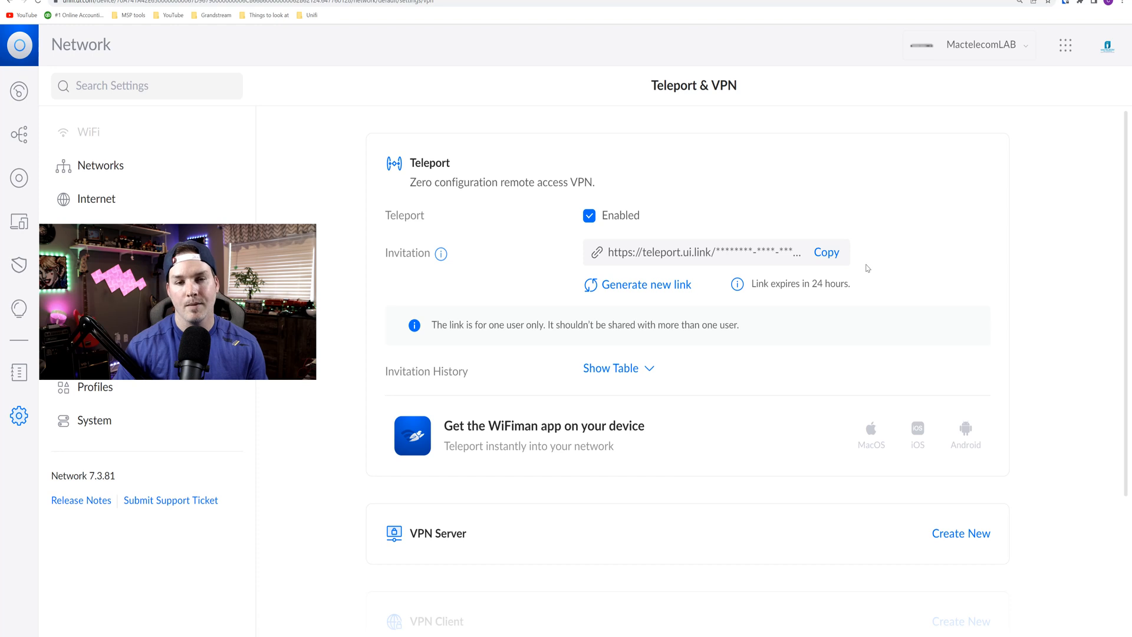
mouse_move(754, 271)
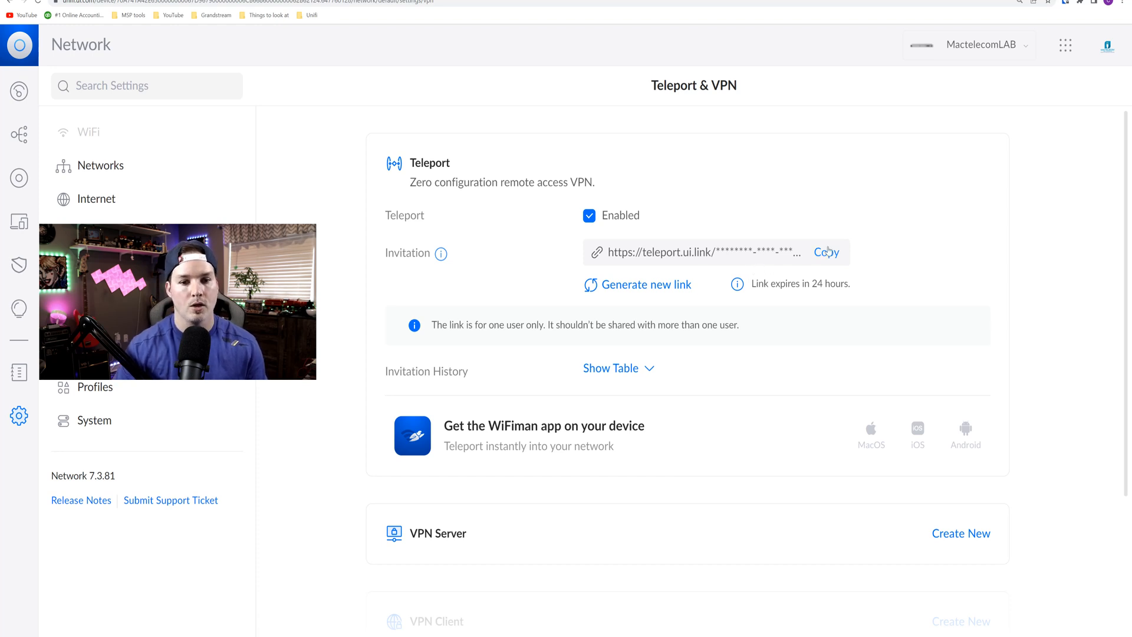
left_click(825, 252)
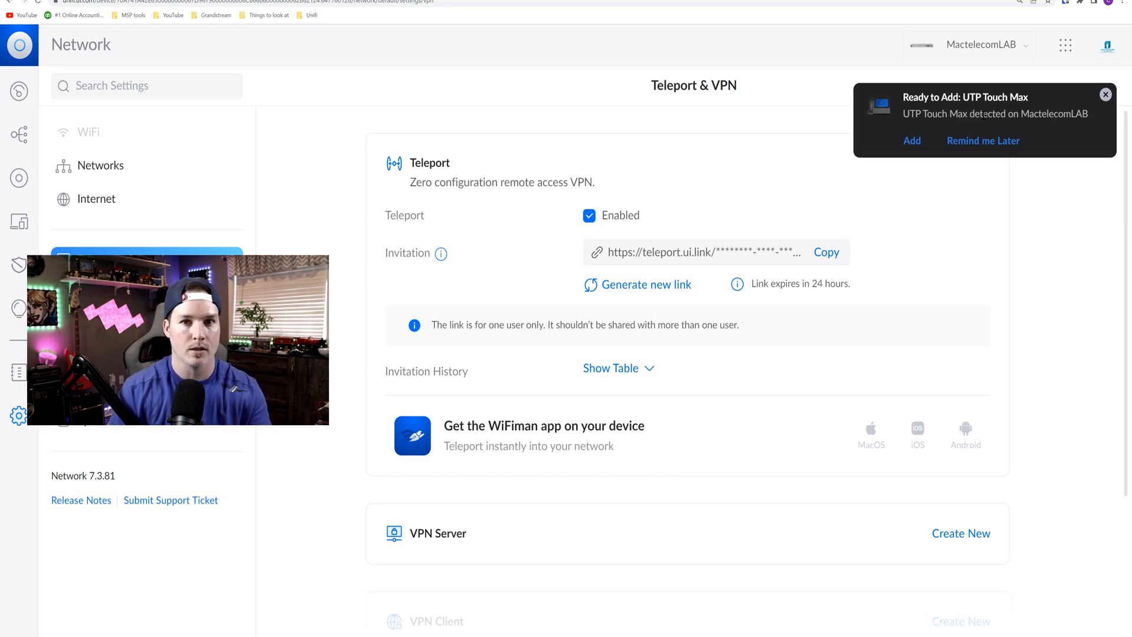
Add the detected phone and begin assigning UTP-TOUCH-MAX-1B4C to a user.
left_click(18, 134)
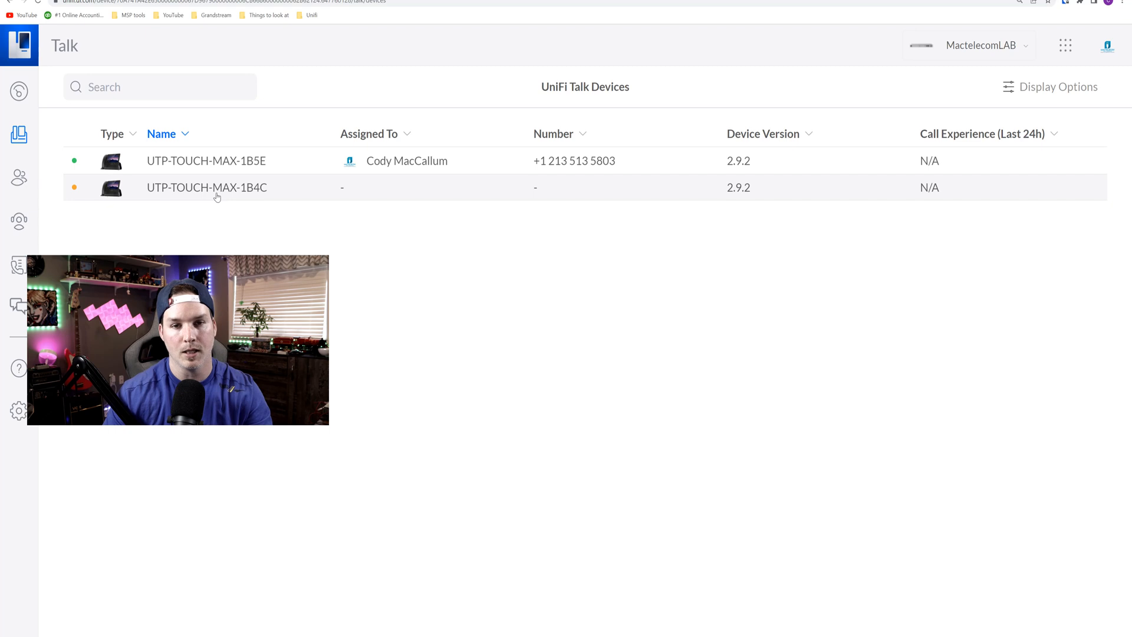
left_click(206, 187)
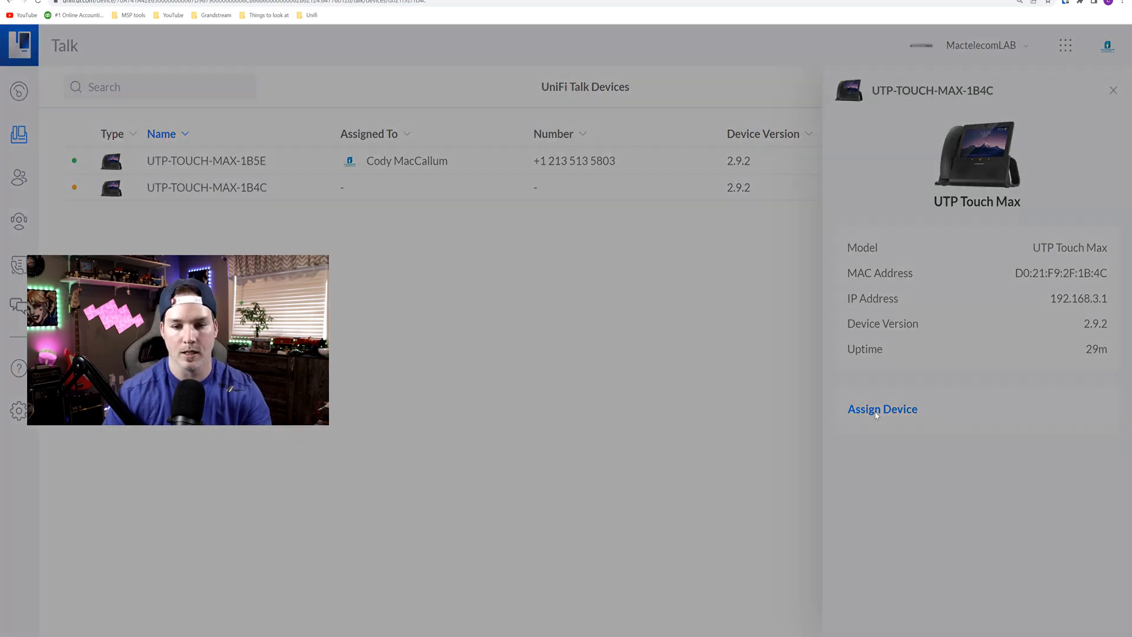
left_click(881, 410)
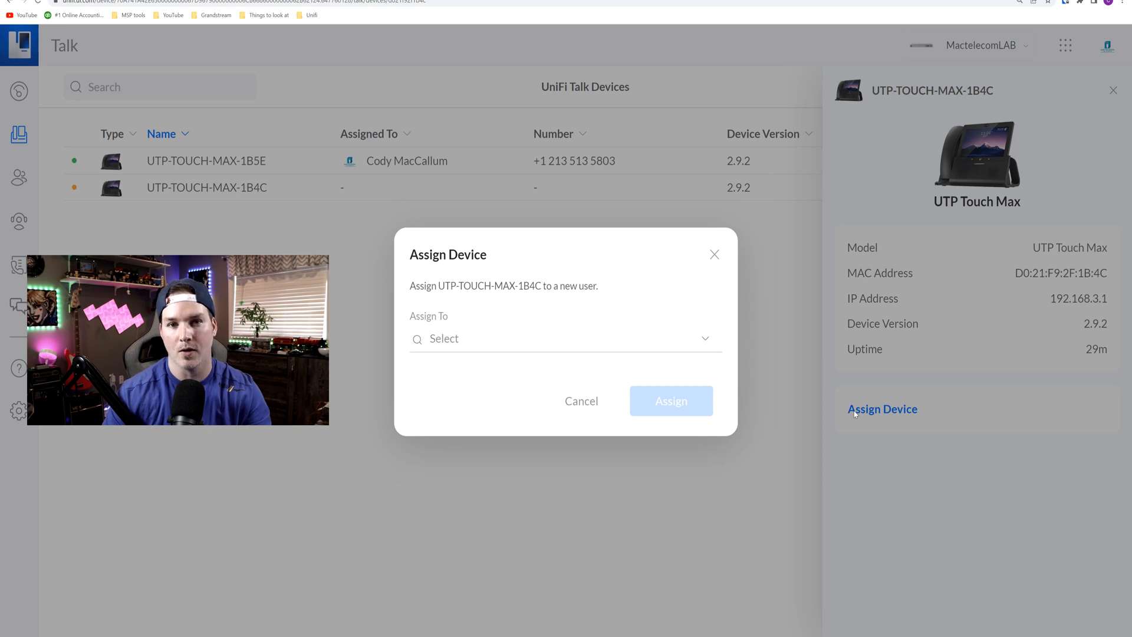
left_click(670, 401)
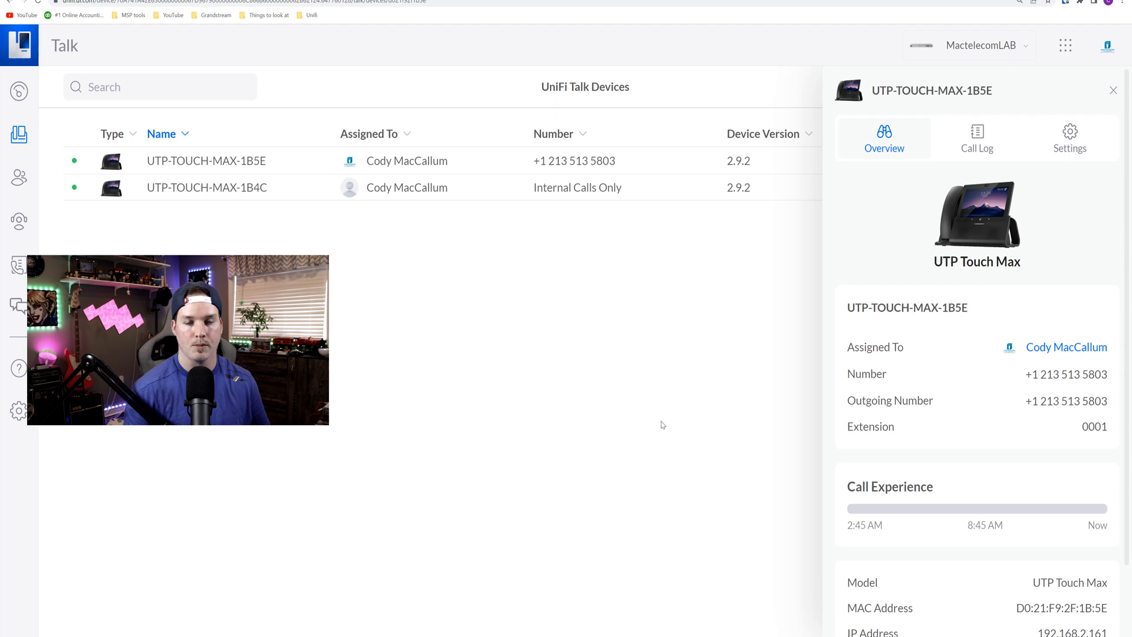
left_click(19, 177)
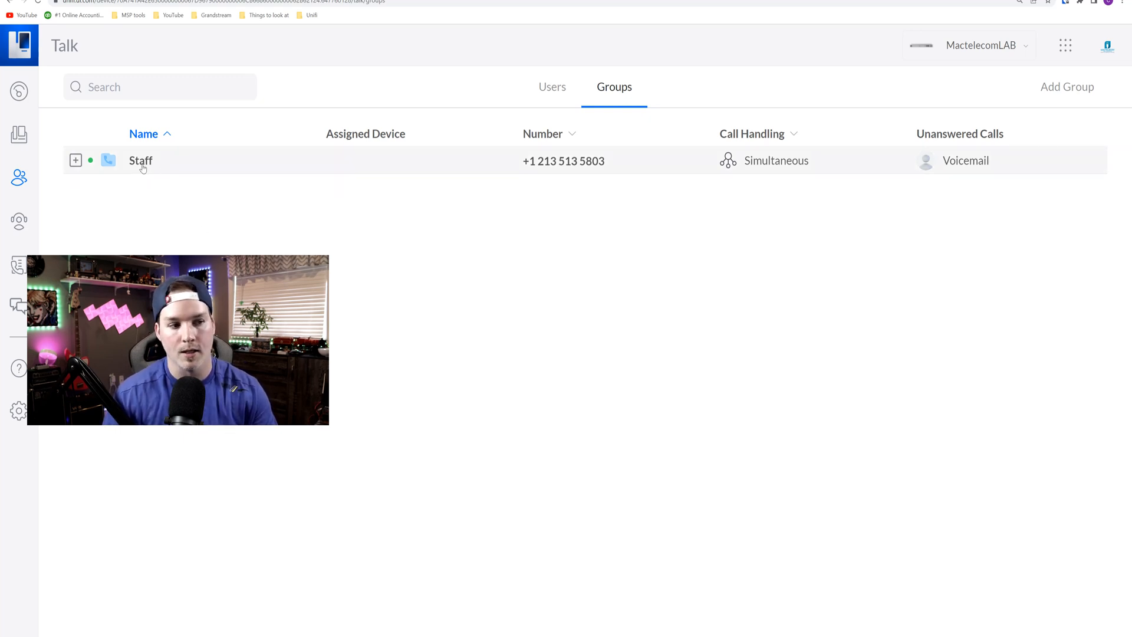
mouse_move(596, 242)
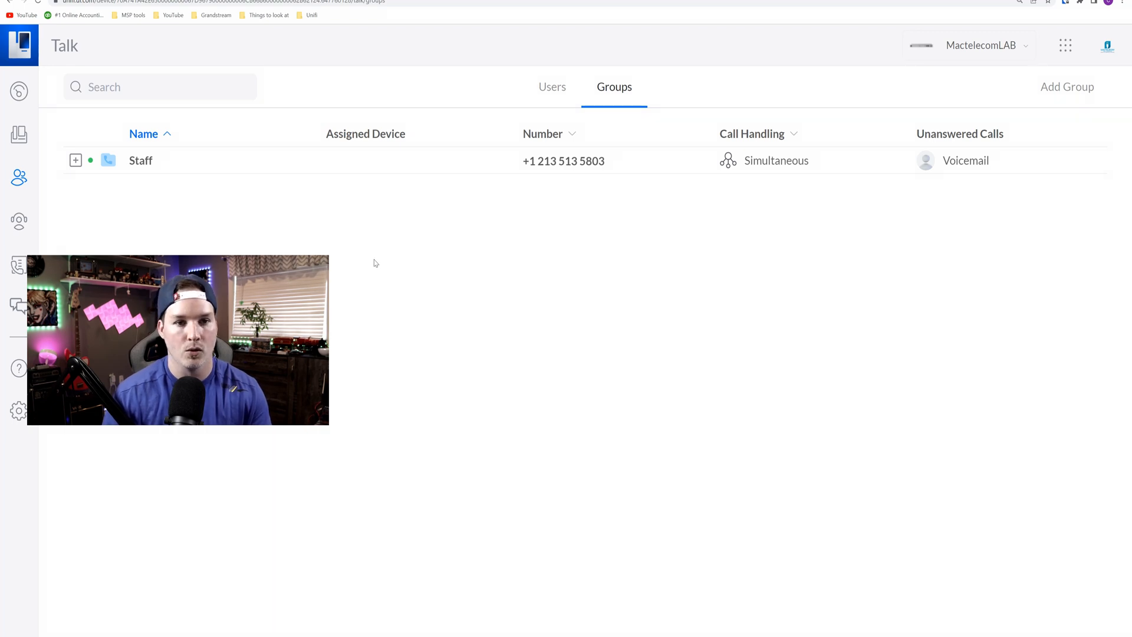
Show the Call Settings page down to the empty Call Parking section.
left_click(19, 411)
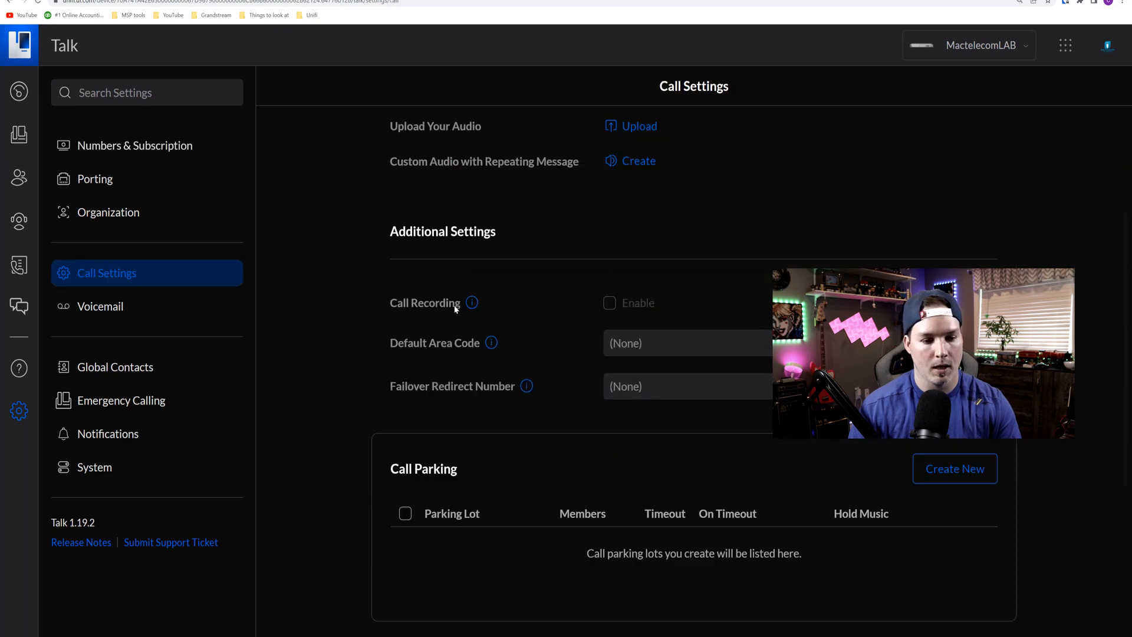
scroll("down", 3)
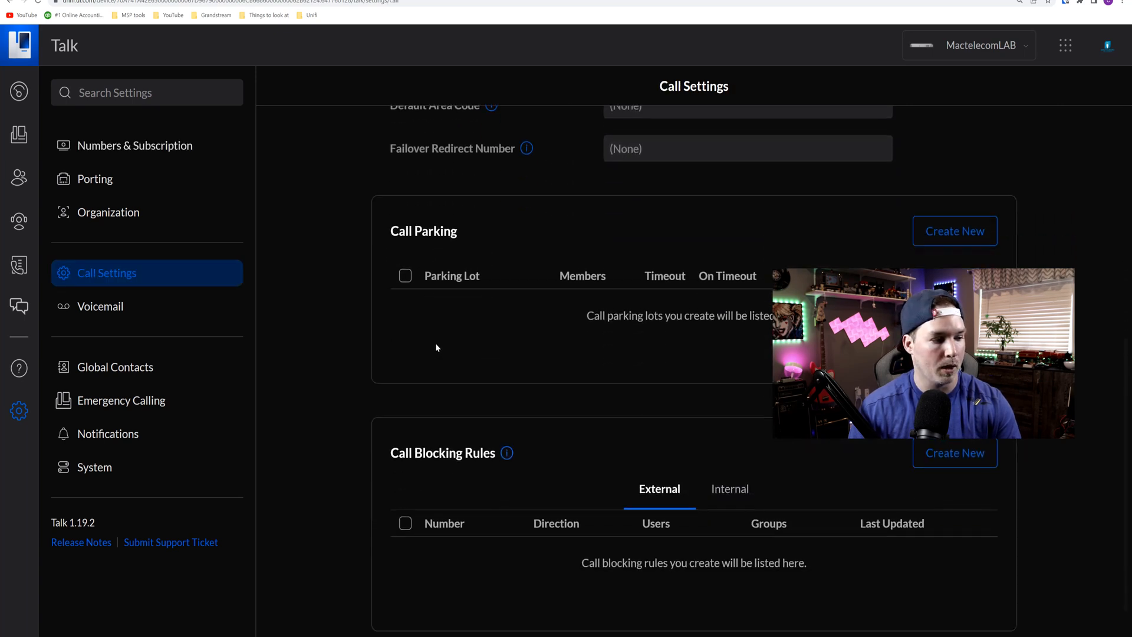
mouse_move(953, 231)
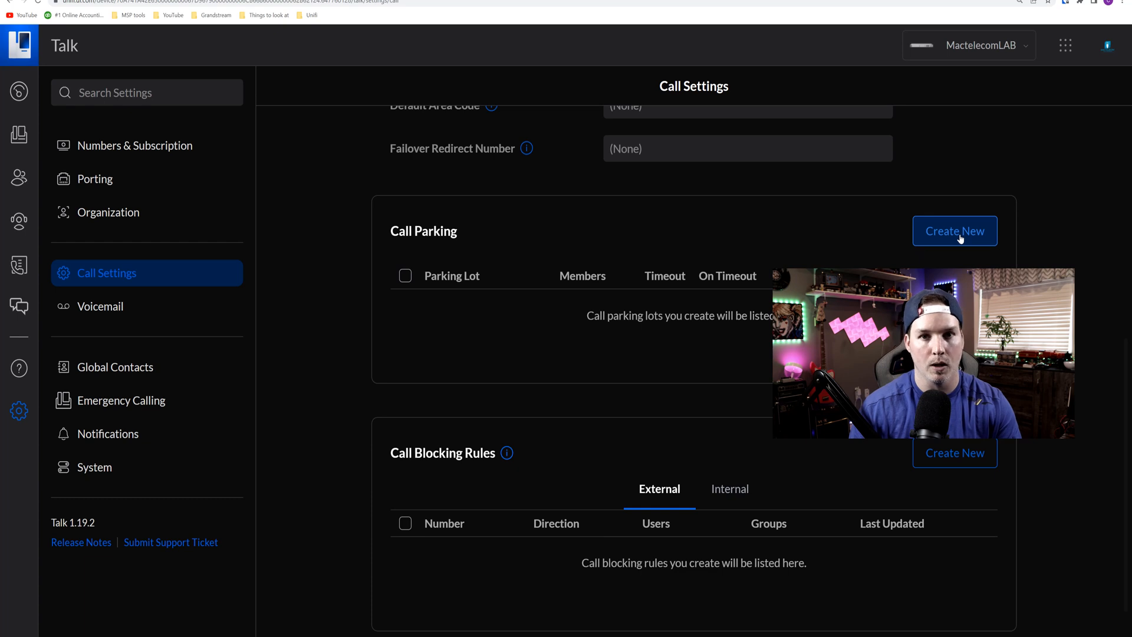
Fill in a new parking lot named staff for the Staff group, 5-minute timeout, drop call on timeout.
left_click(953, 230)
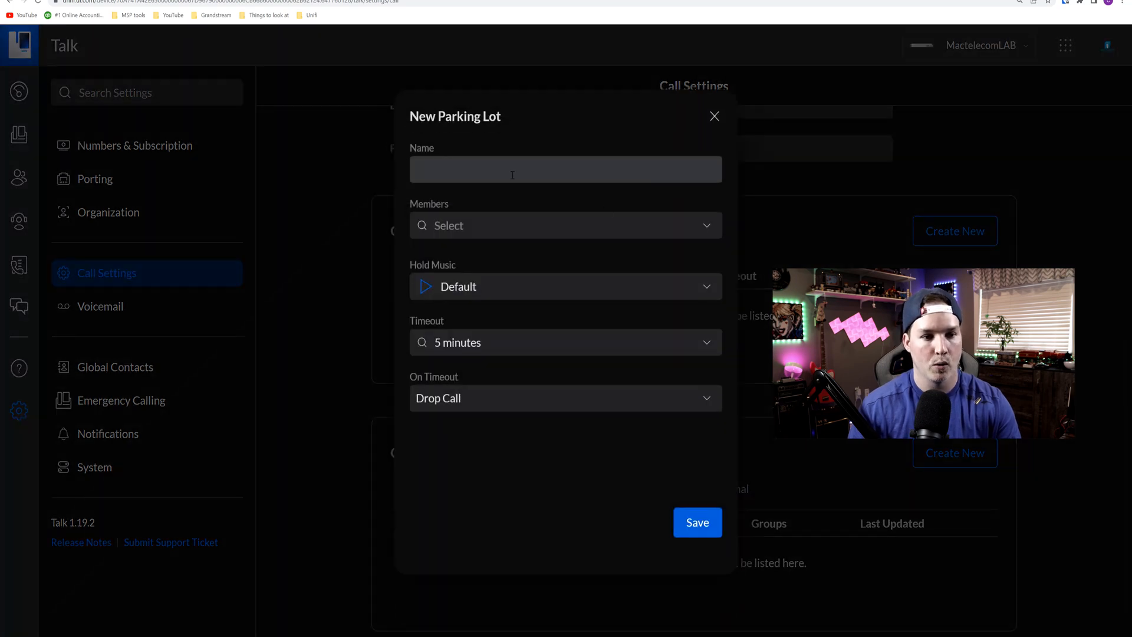
type("s")
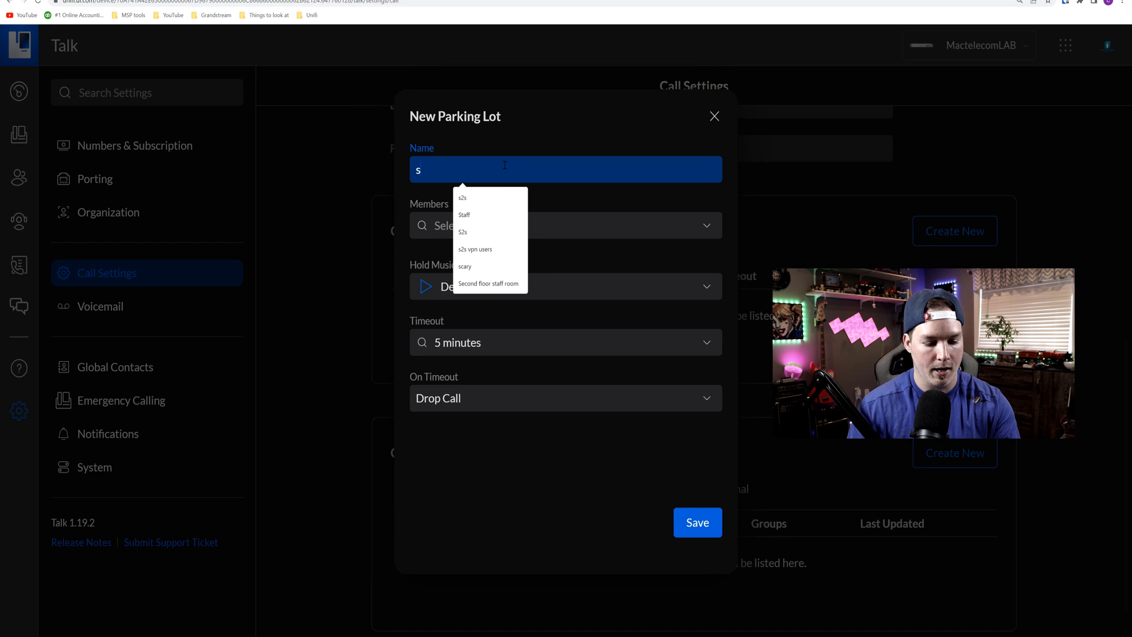
left_click(462, 214)
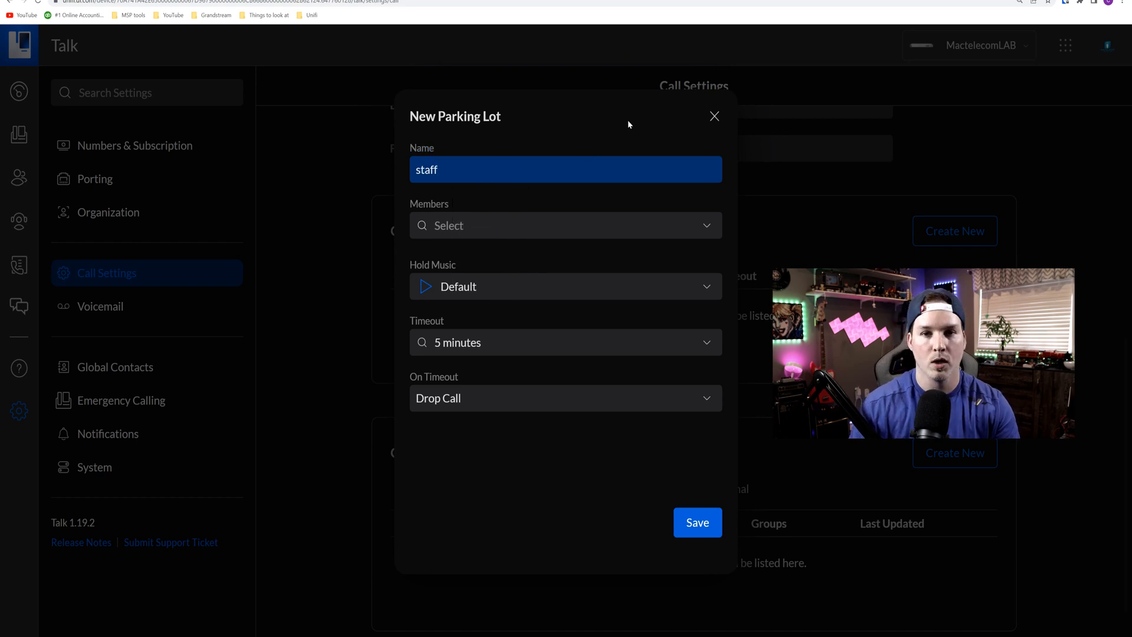
left_click(565, 224)
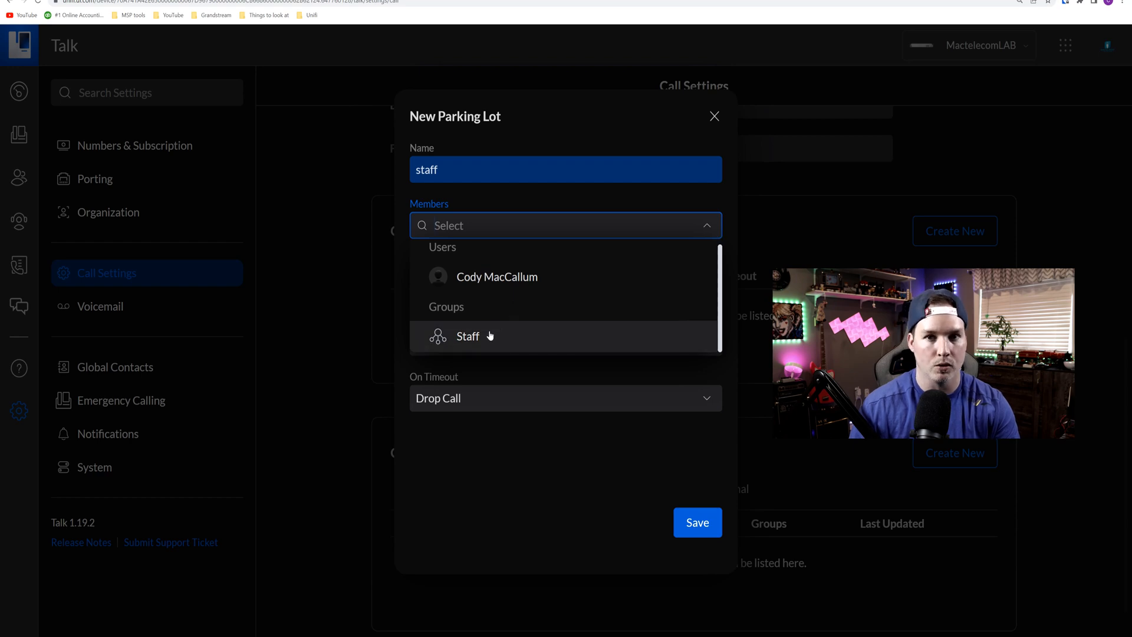
left_click(467, 336)
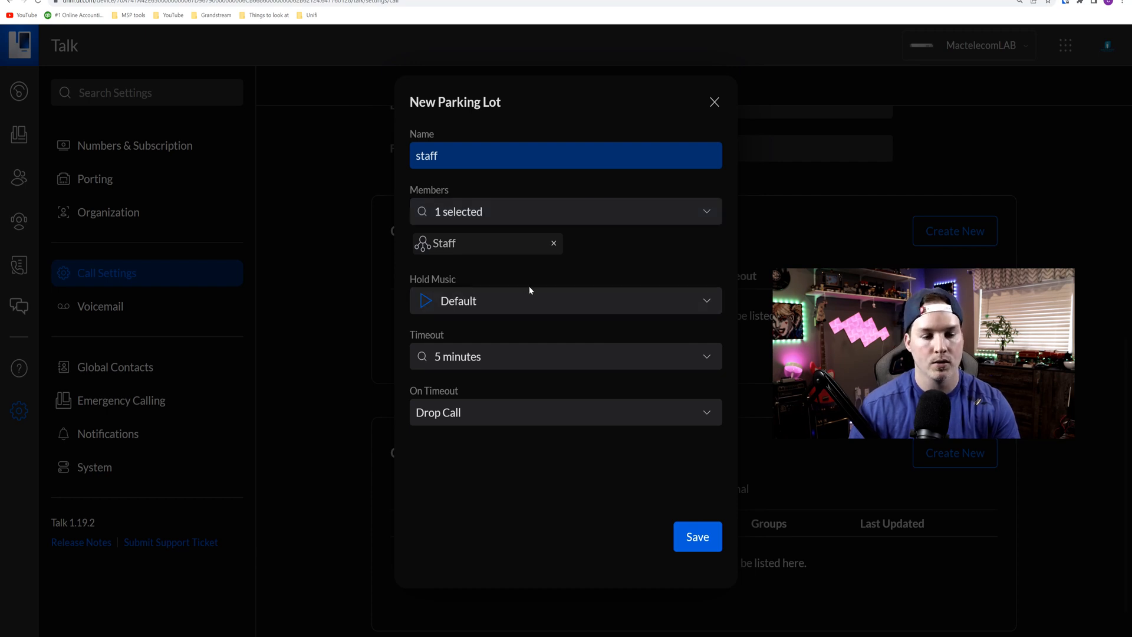
mouse_move(473, 338)
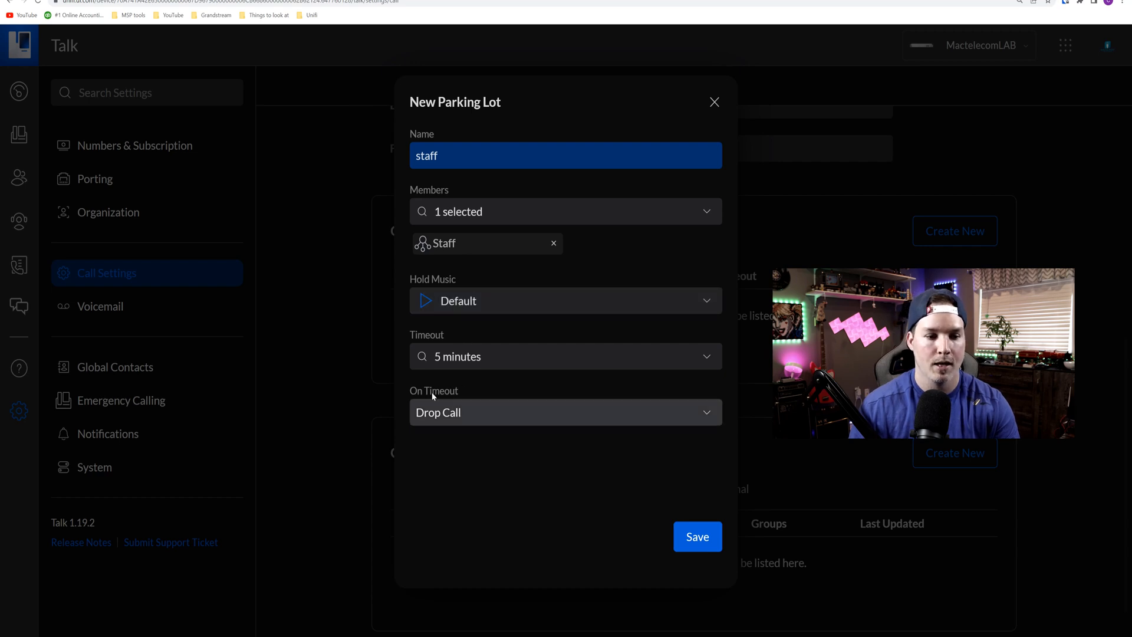
left_click(564, 413)
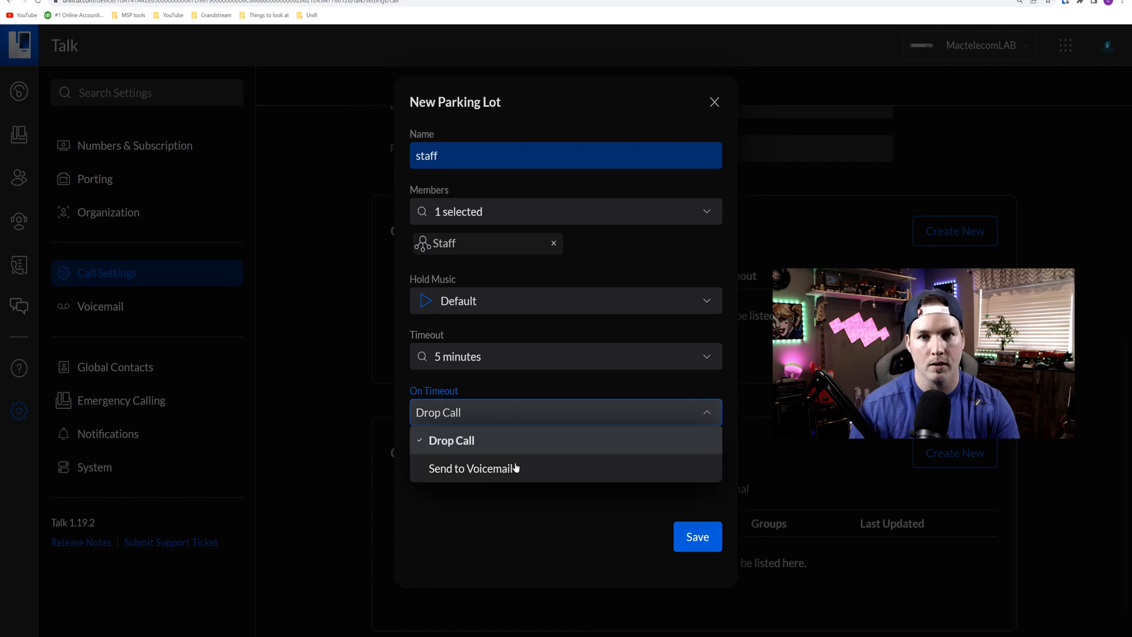
left_click(451, 440)
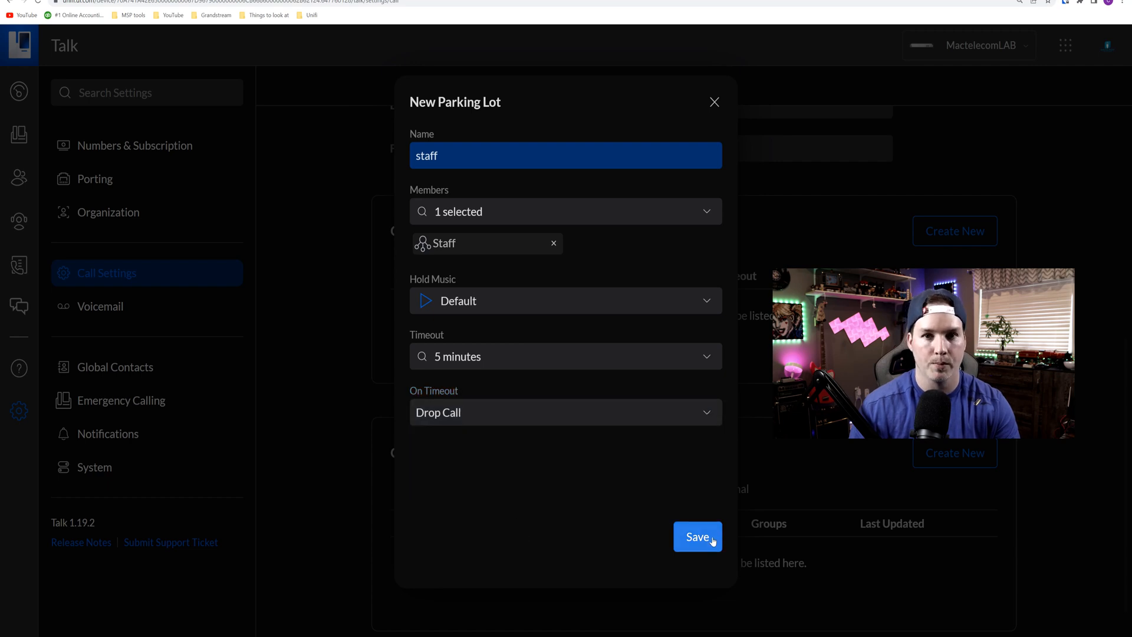